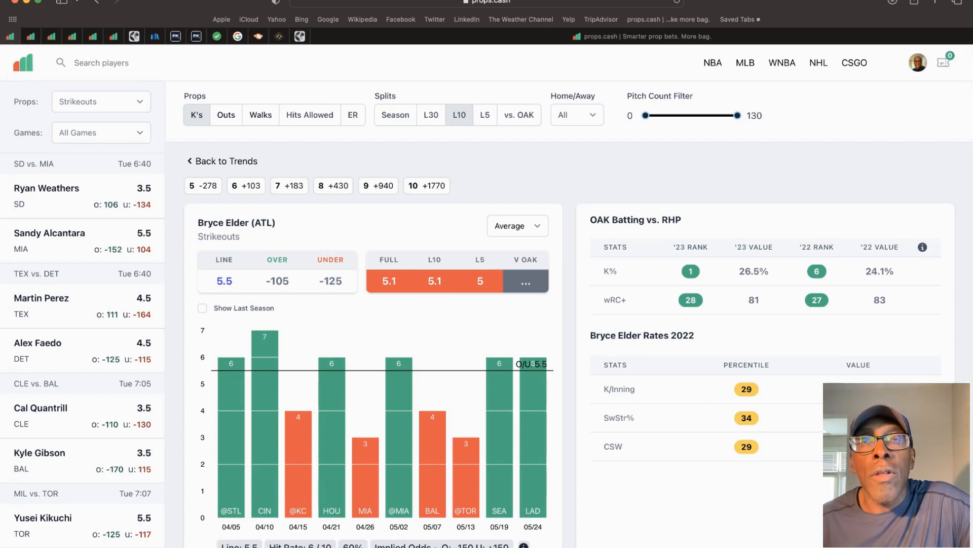
Step: Expand the K% and wRC+ descriptions in Oakland's batting-vs-RHP table on Bryce Elder's page
scroll("down", 3)
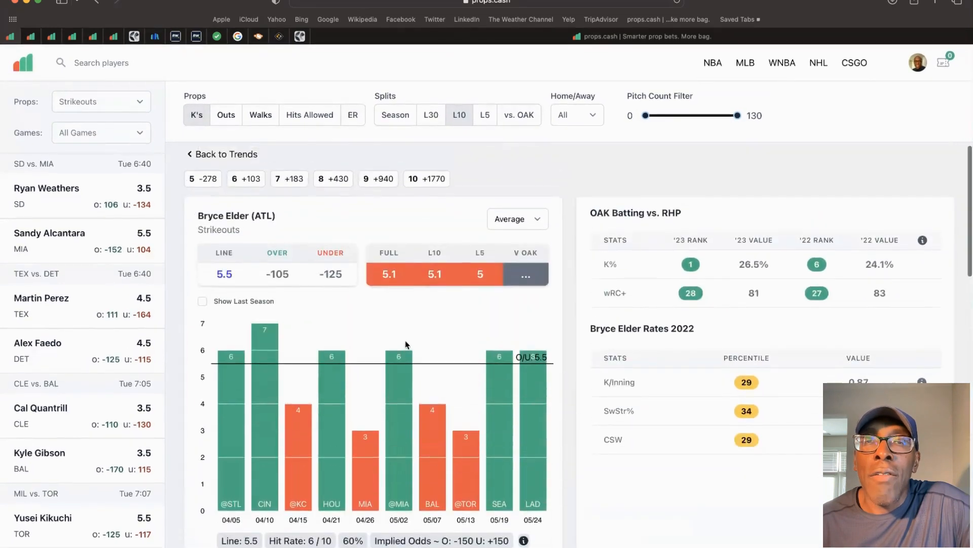
scroll("up", 3)
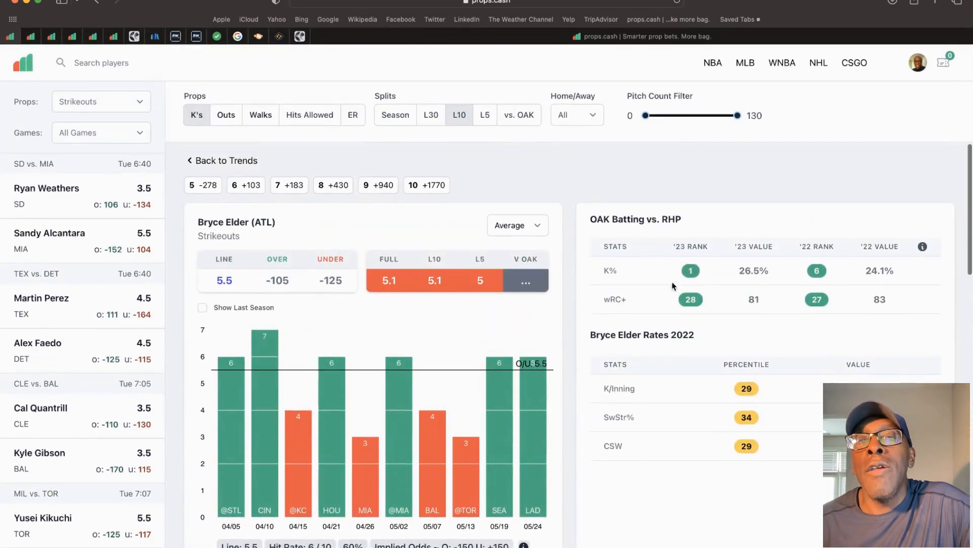
mouse_move(685, 279)
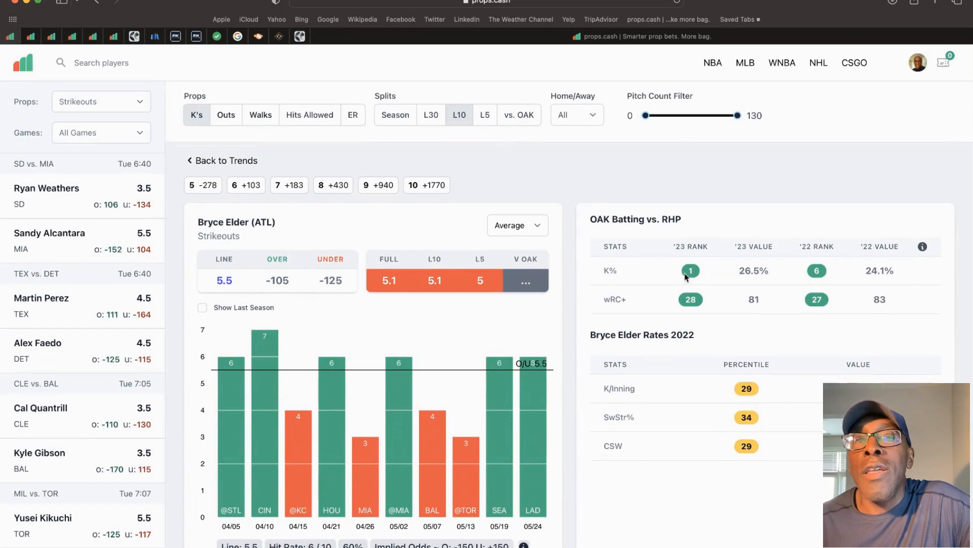
mouse_move(735, 283)
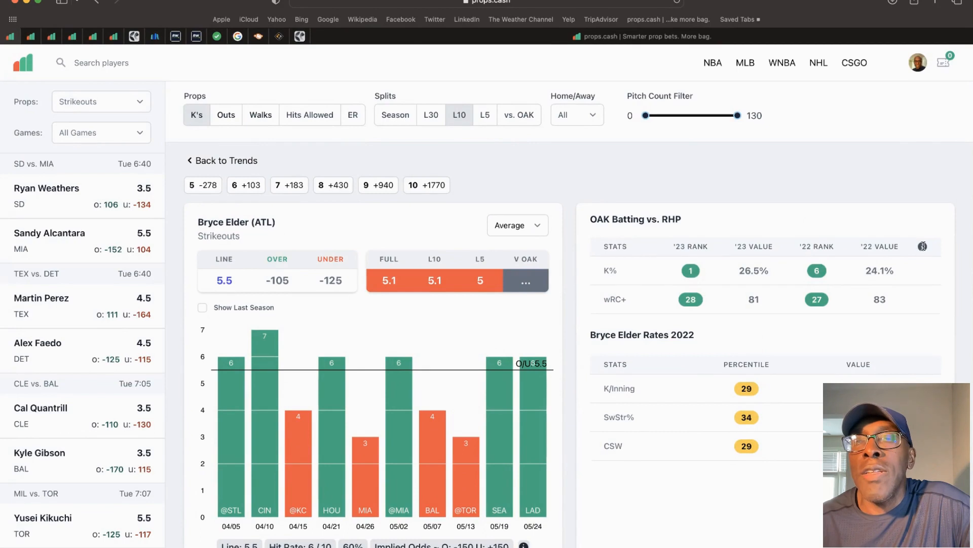
left_click(923, 246)
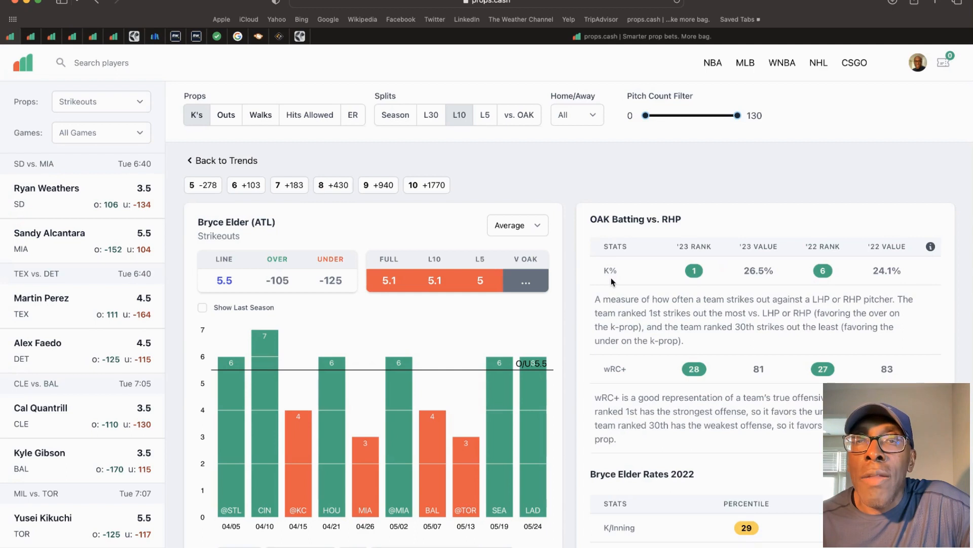
mouse_move(695, 281)
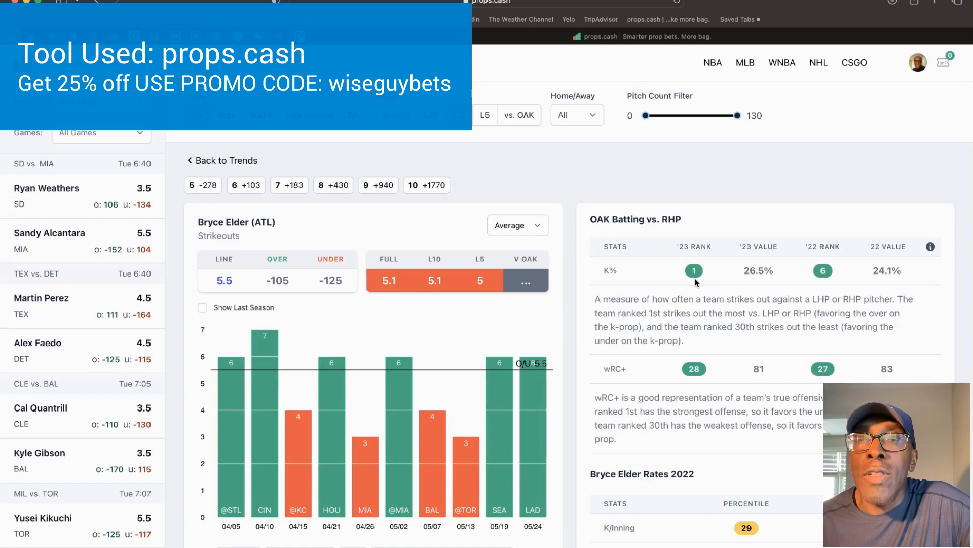
mouse_move(701, 373)
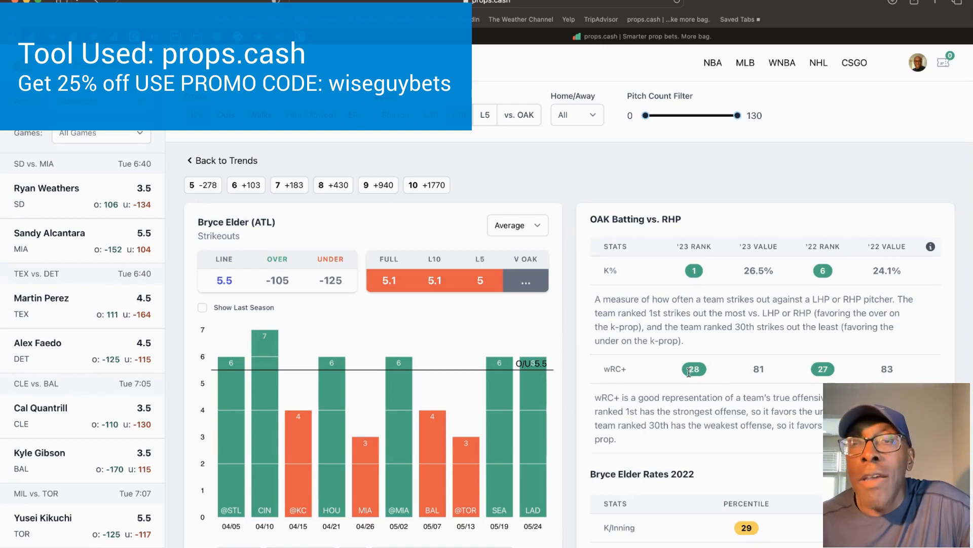
scroll("down", 3)
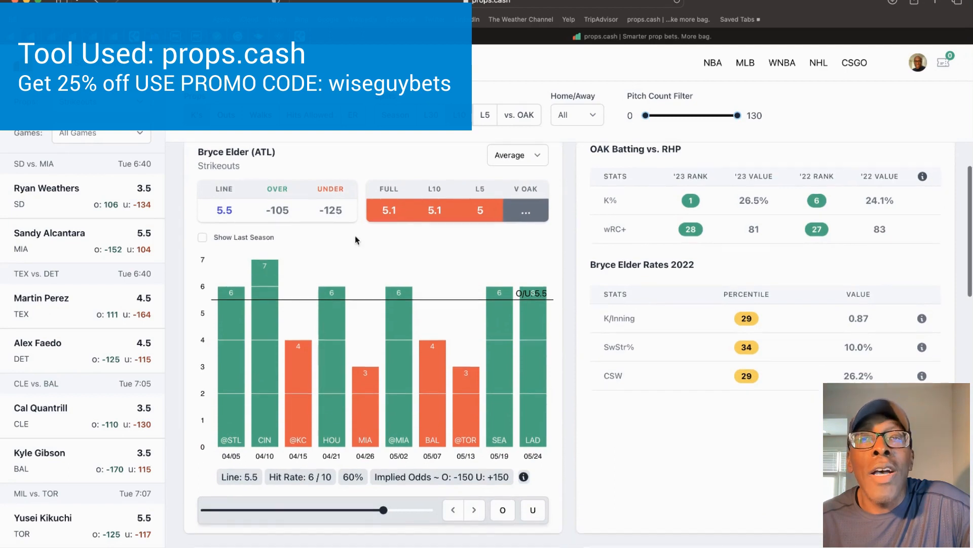
mouse_move(402, 257)
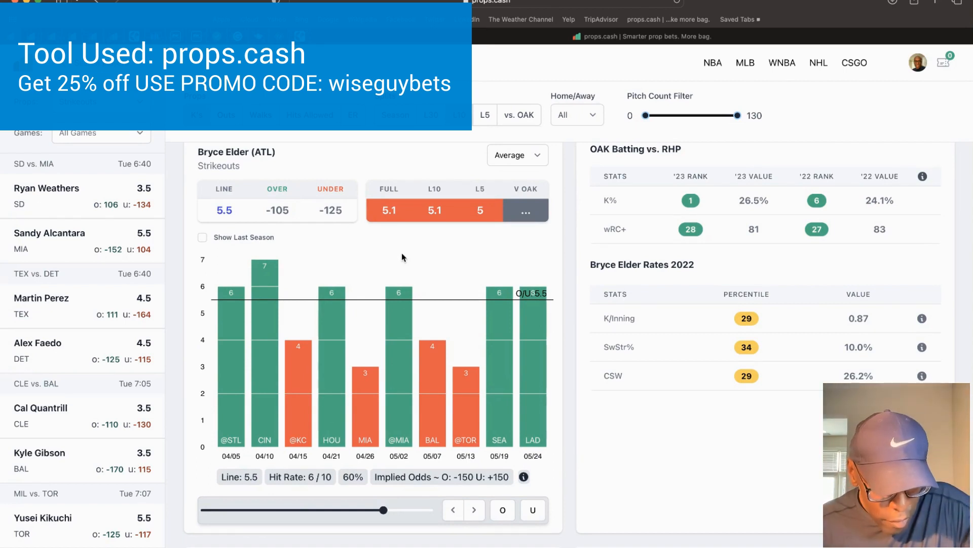
mouse_move(366, 256)
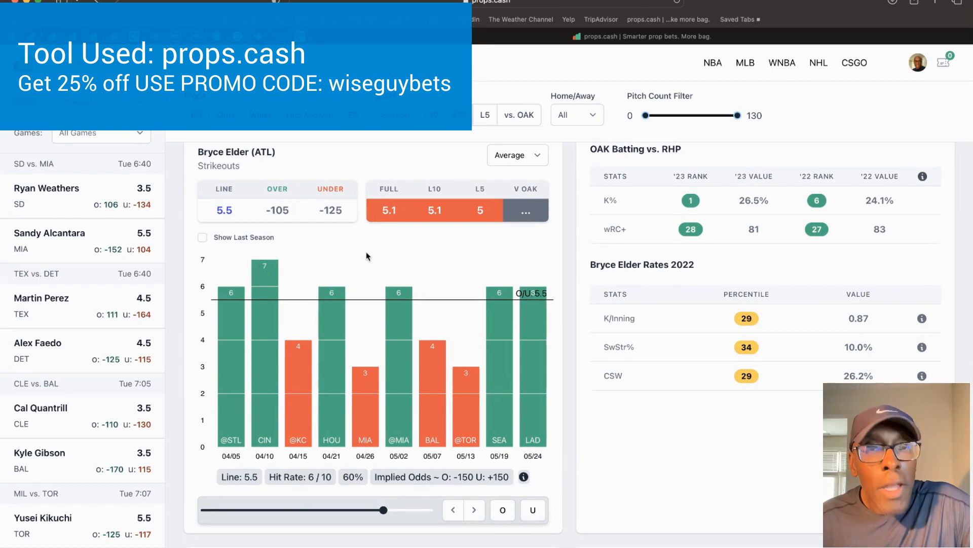
Step: Collapse Oakland's stat descriptions to reveal Elder's alternate strikeout lines again
left_click(526, 211)
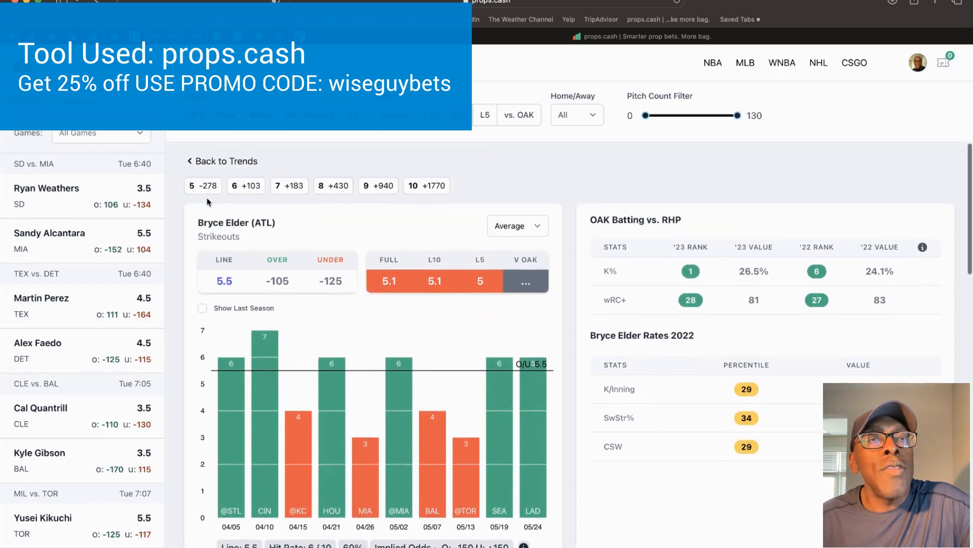
Step: Filter the MLB strikeout hit rates to COL vs. ARI, showing Freeland and Gallen
left_click(225, 160)
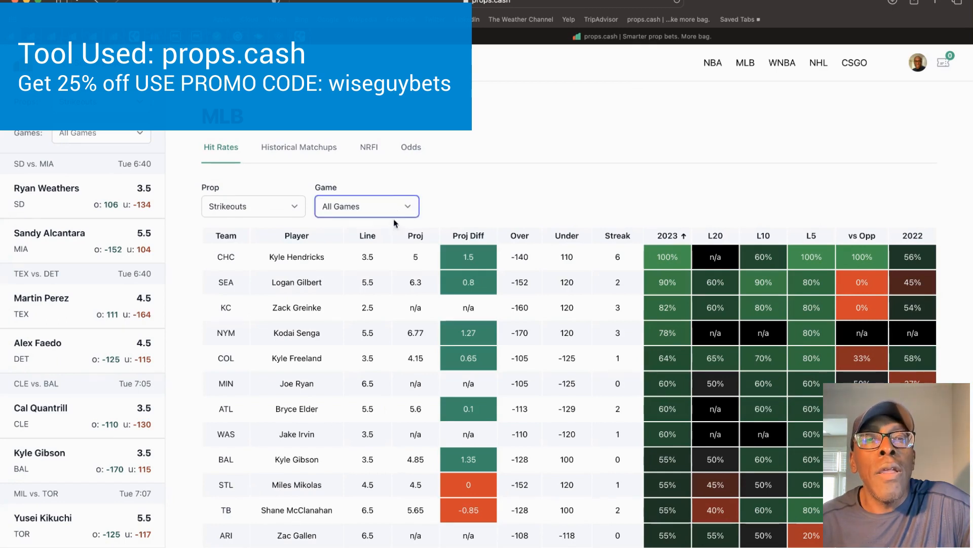
mouse_move(381, 266)
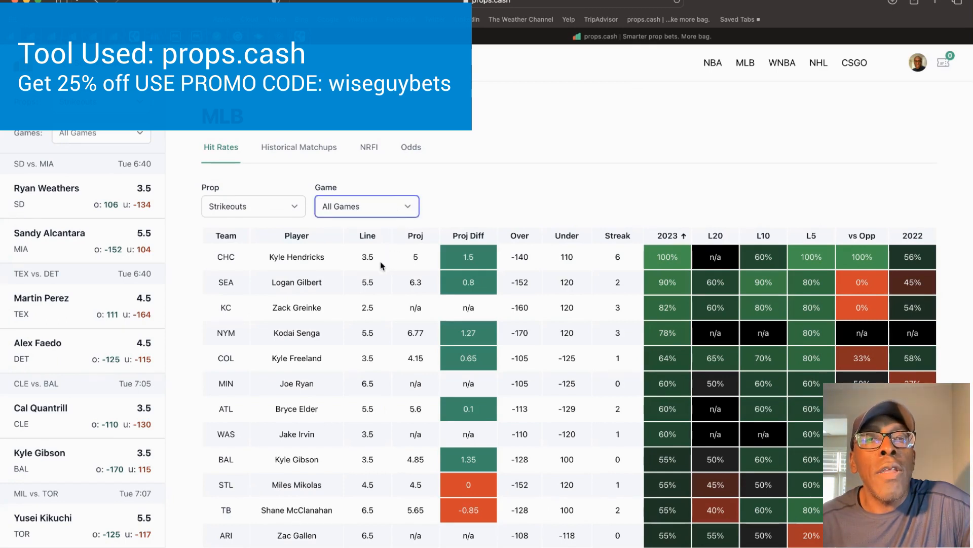
mouse_move(363, 290)
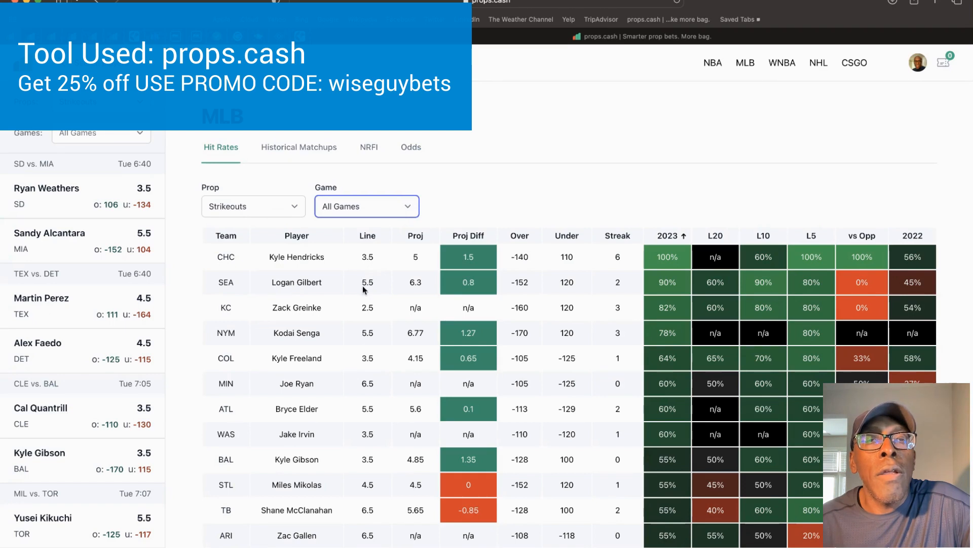
mouse_move(343, 293)
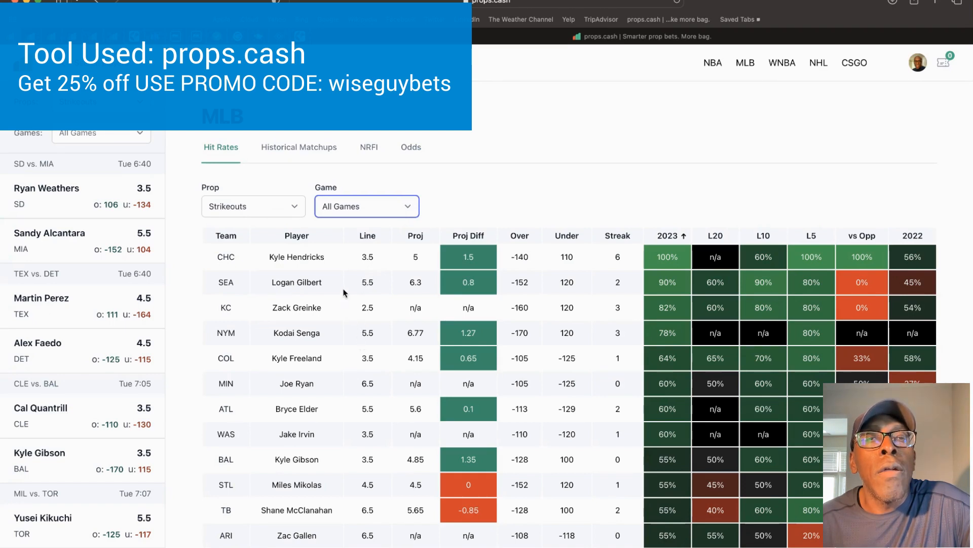
mouse_move(365, 359)
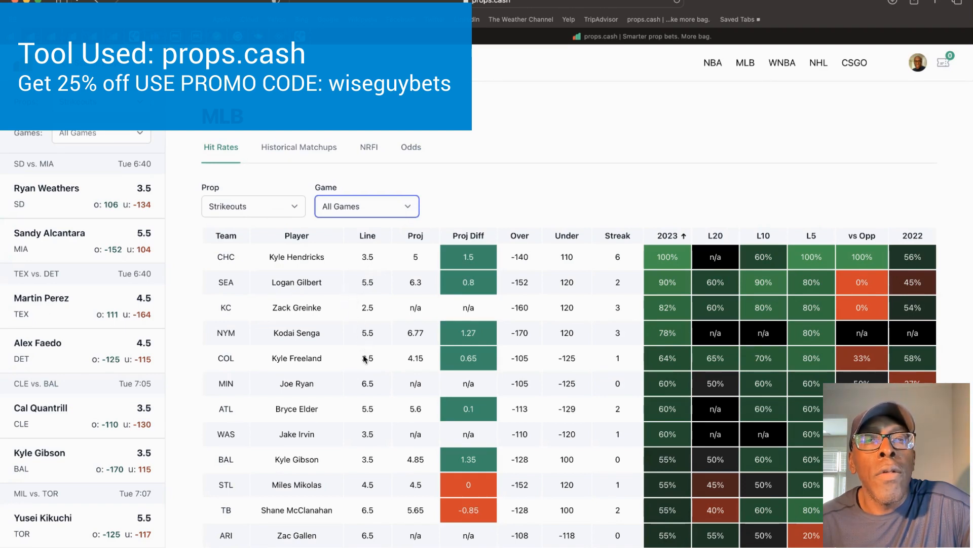
left_click(366, 206)
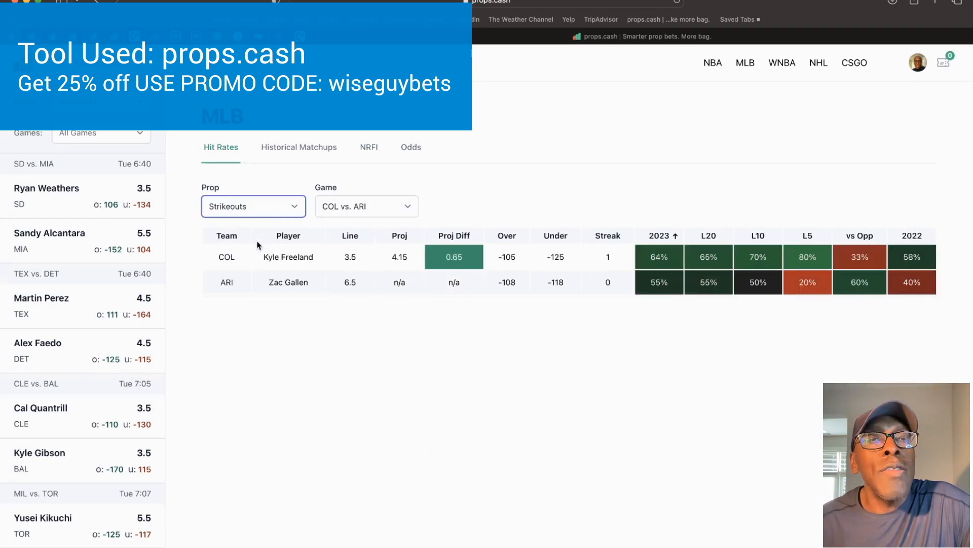
mouse_move(252, 335)
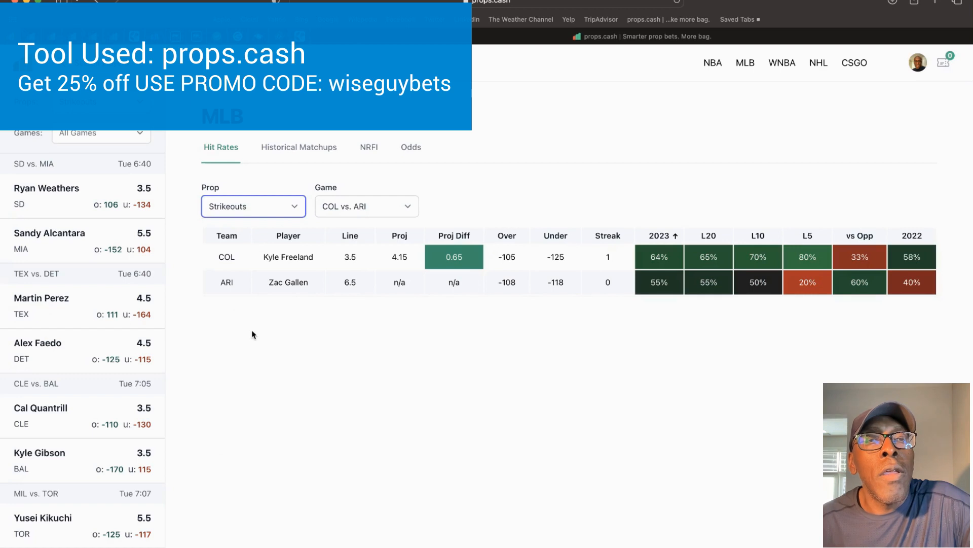
Step: Change the COL vs. ARI hit-rate table's prop to Total Bases
left_click(252, 206)
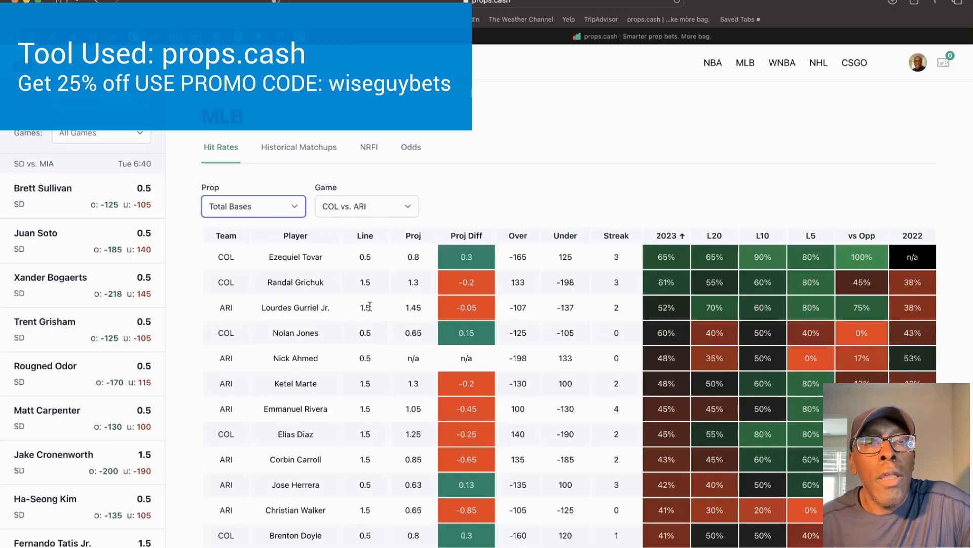
mouse_move(360, 378)
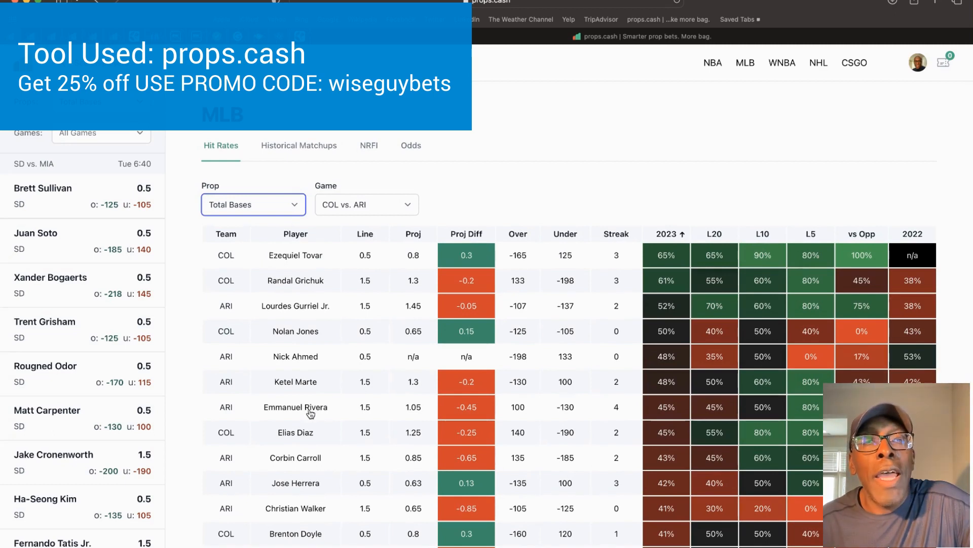
Step: Open Emmanuel Rivera's Total Bases page and review his 1.5 line and Freeland matchup
left_click(295, 406)
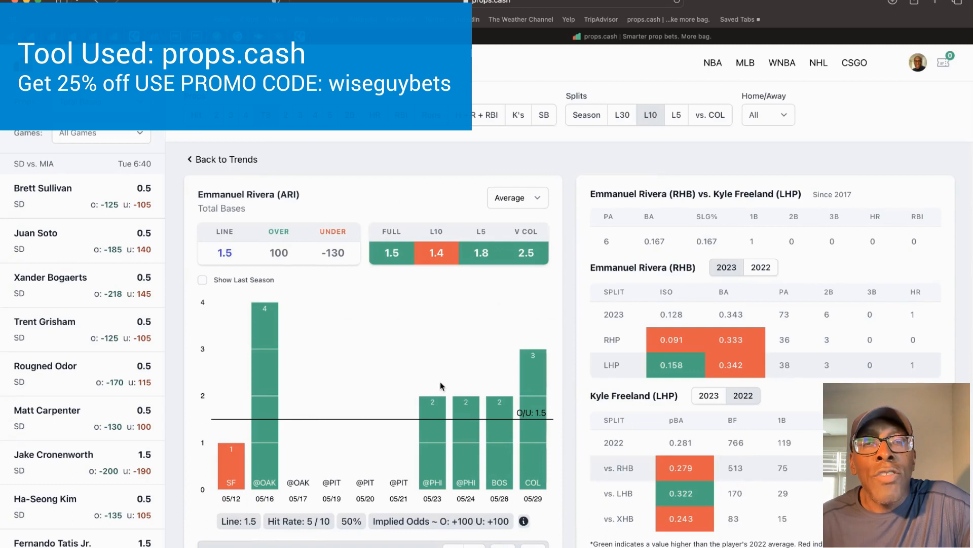
scroll("down", 3)
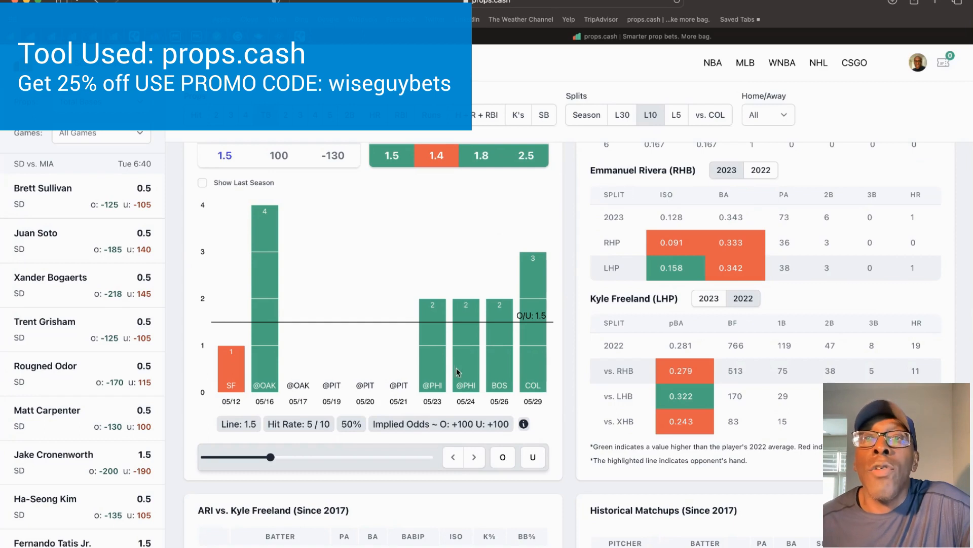
scroll("up", 3)
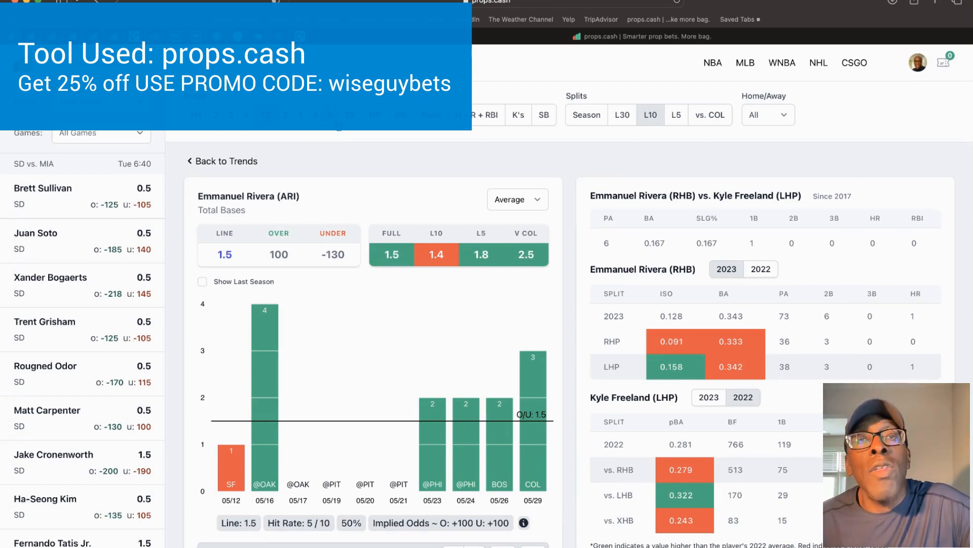
mouse_move(640, 261)
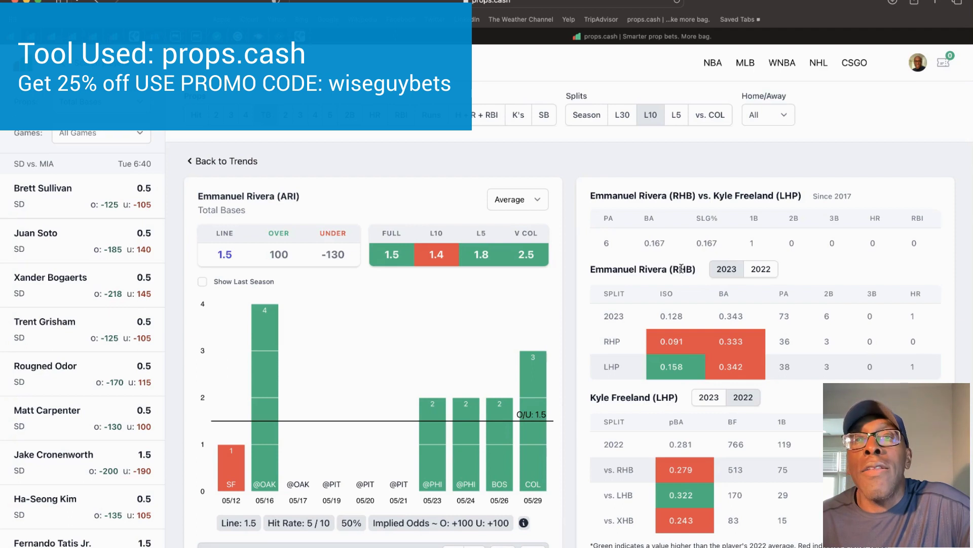
mouse_move(683, 287)
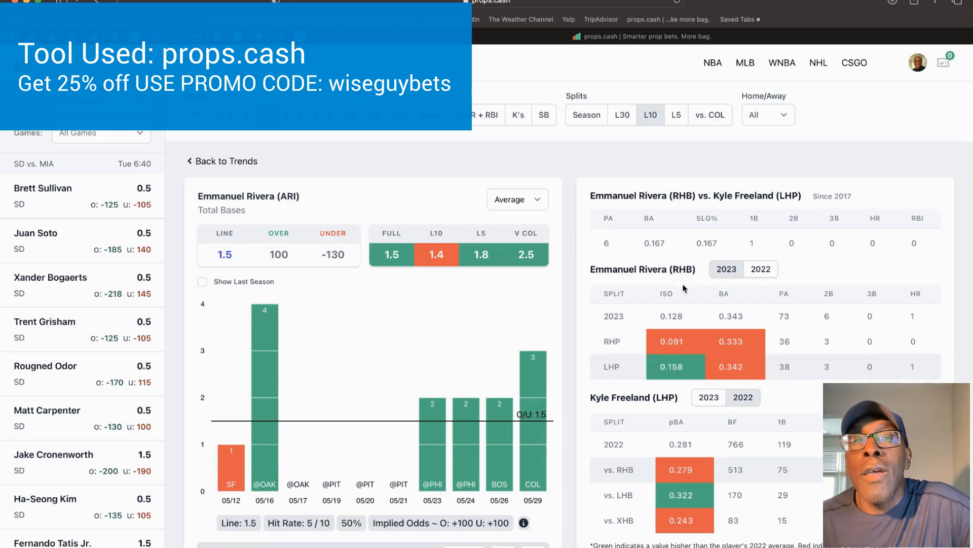
mouse_move(628, 257)
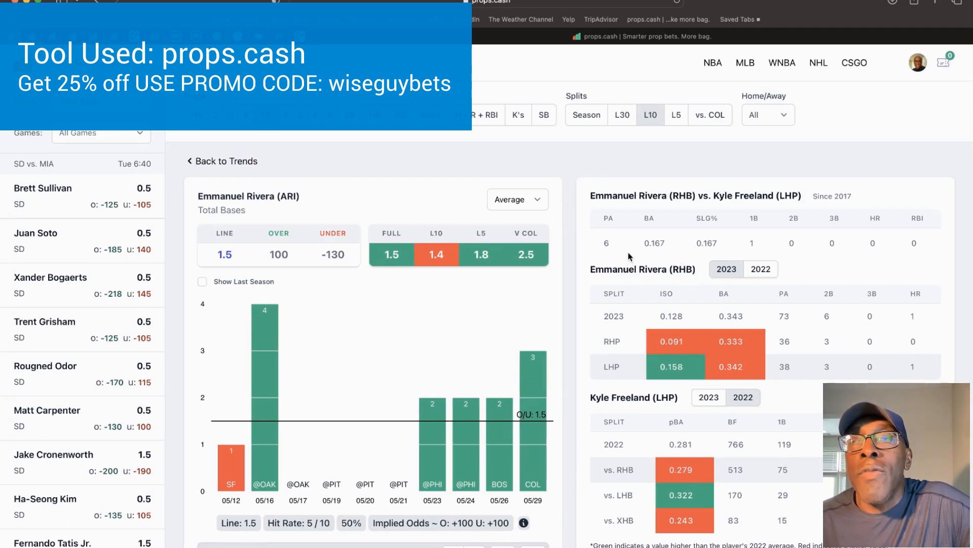
mouse_move(680, 382)
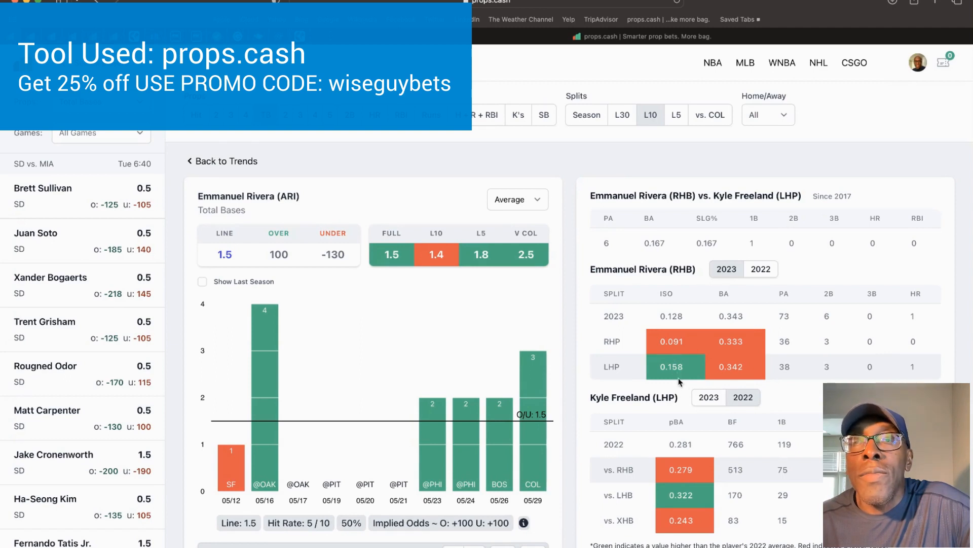
scroll("down", 3)
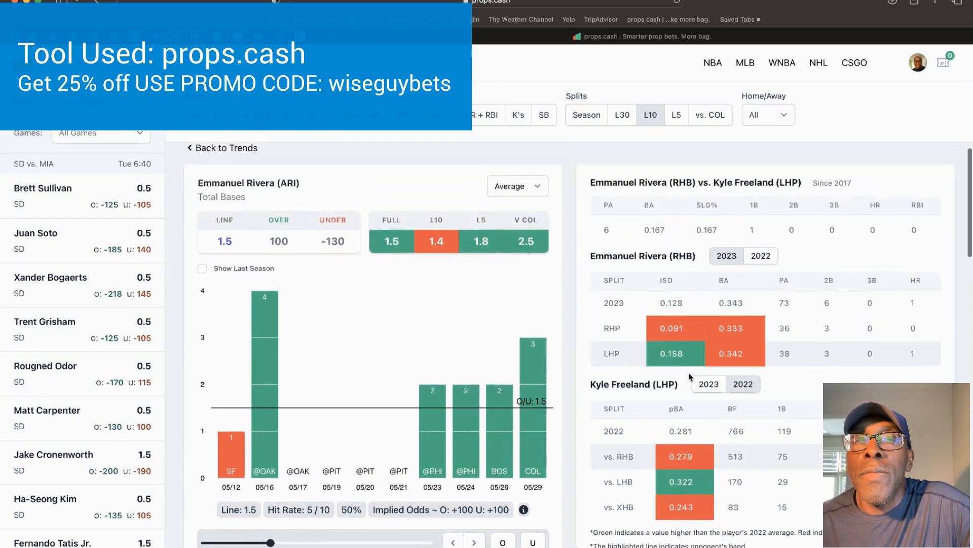
scroll("down", 3)
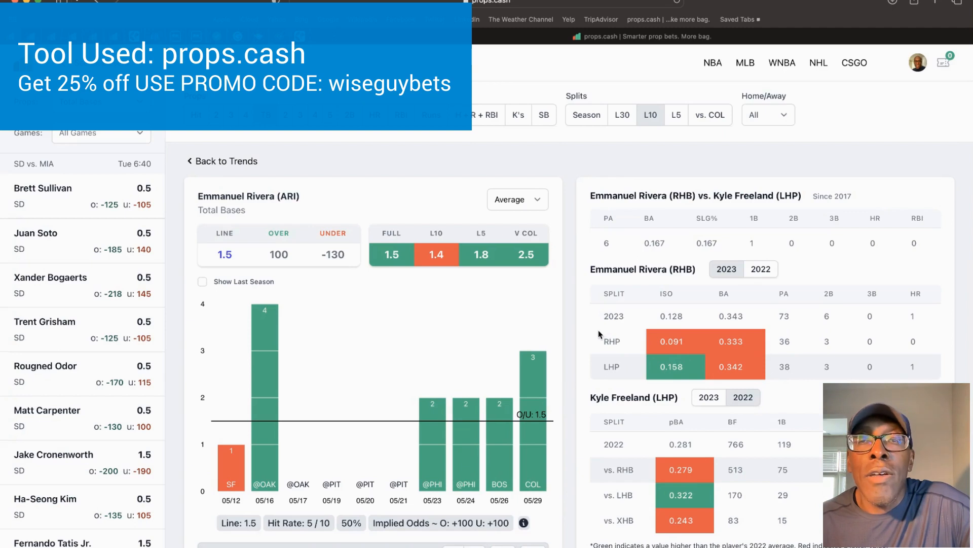
mouse_move(589, 334)
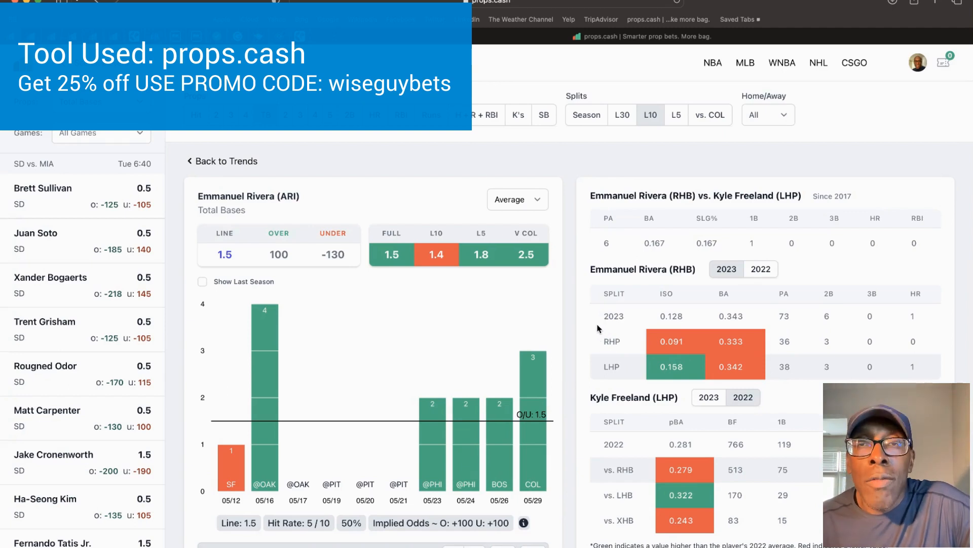
mouse_move(542, 368)
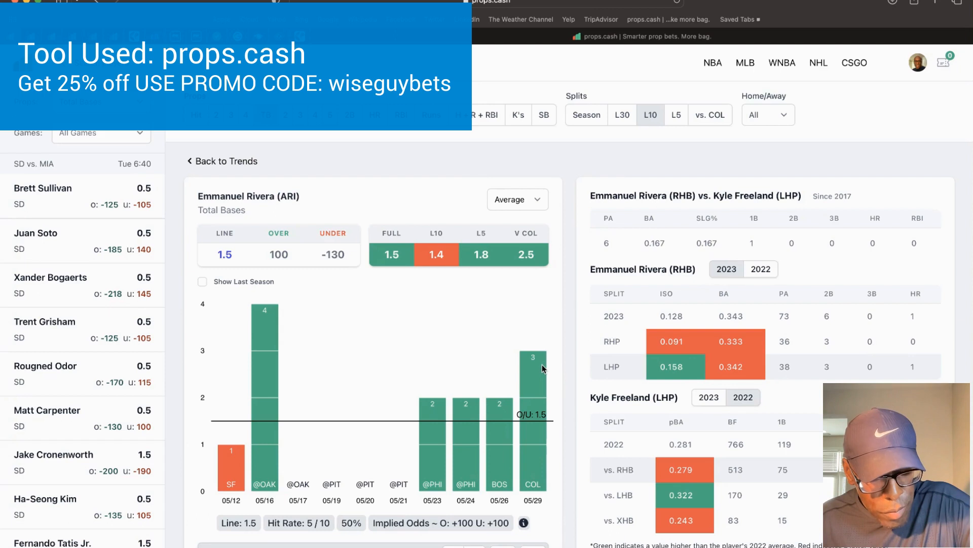
mouse_move(375, 313)
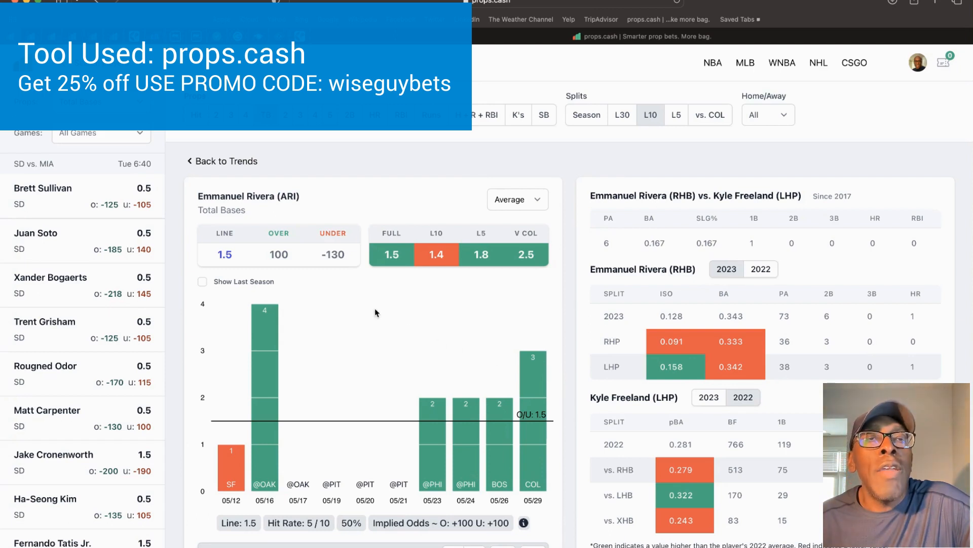